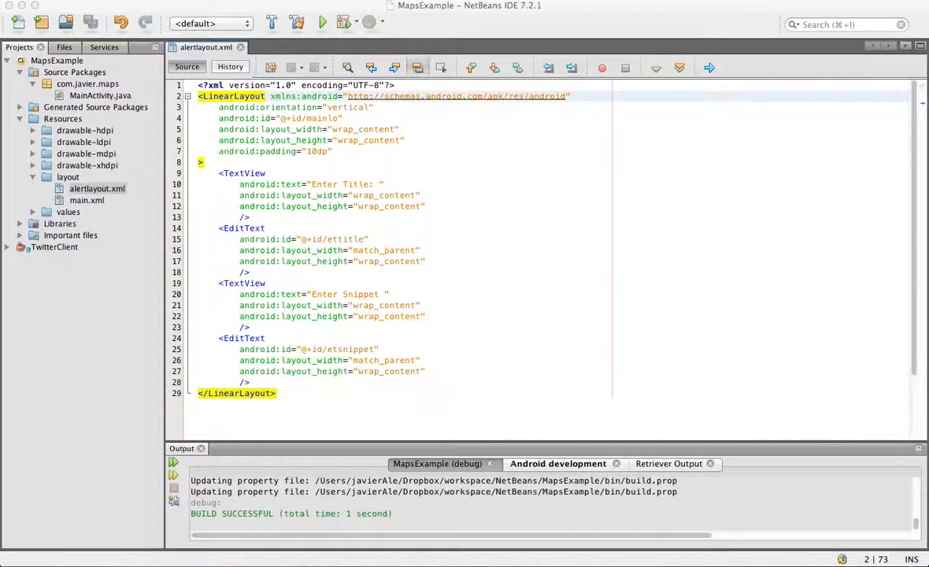
pyautogui.moveTo(494, 271)
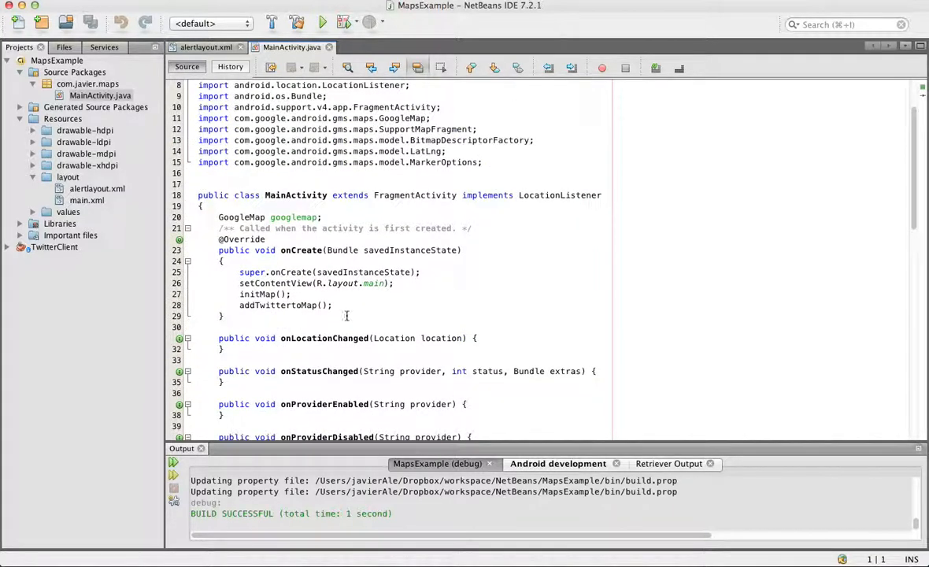
# Add googlemap.setOnMapLongClickListener with an anonymous GoogleMap.OnMapLongClickListener and empty onMapLongClick(LatLng latlng).
pyautogui.press('enter')
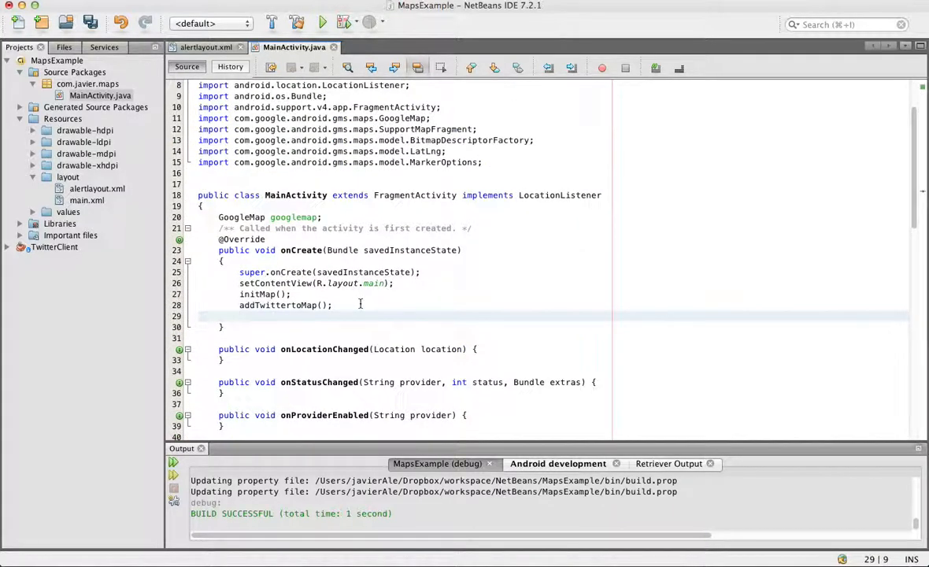
pyautogui.click(239, 314)
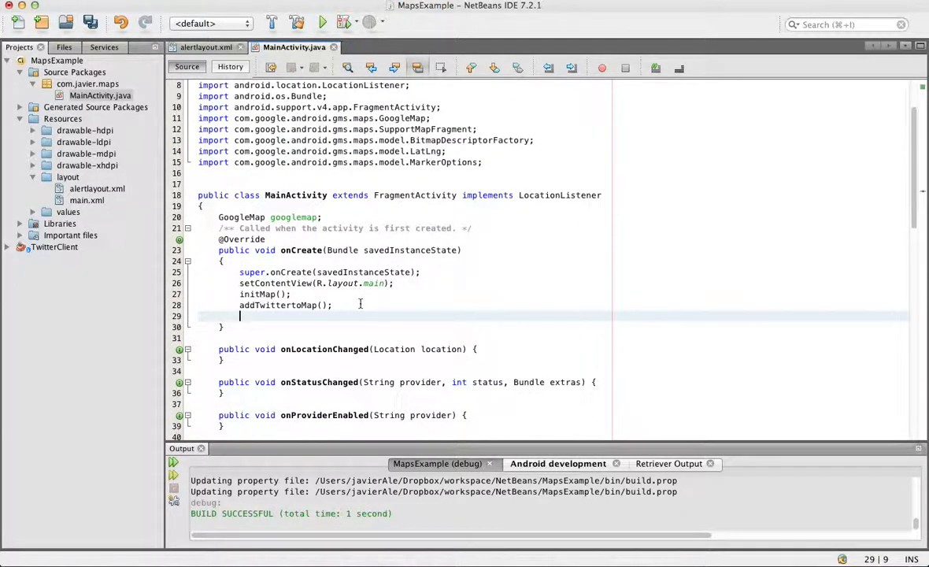
pyautogui.write('google')
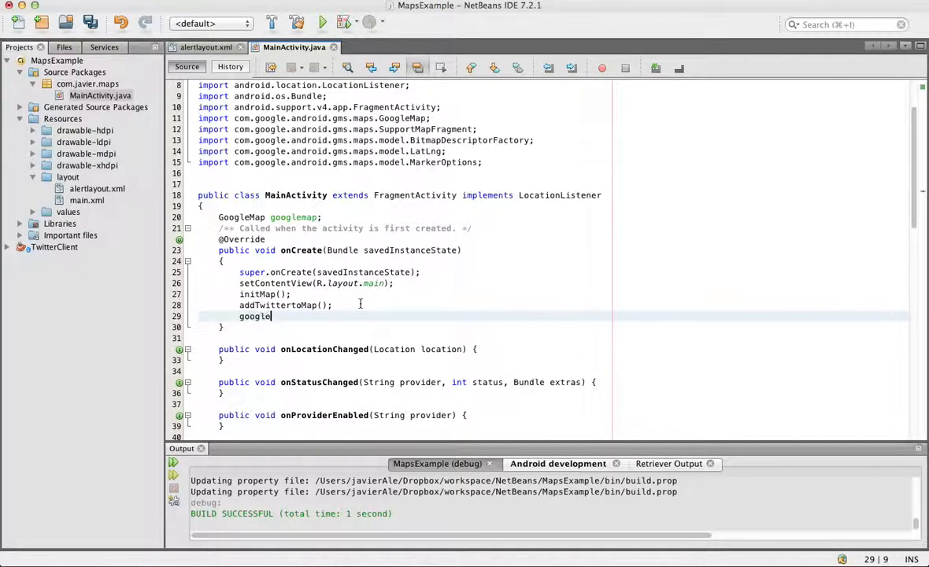
pyautogui.write('map')
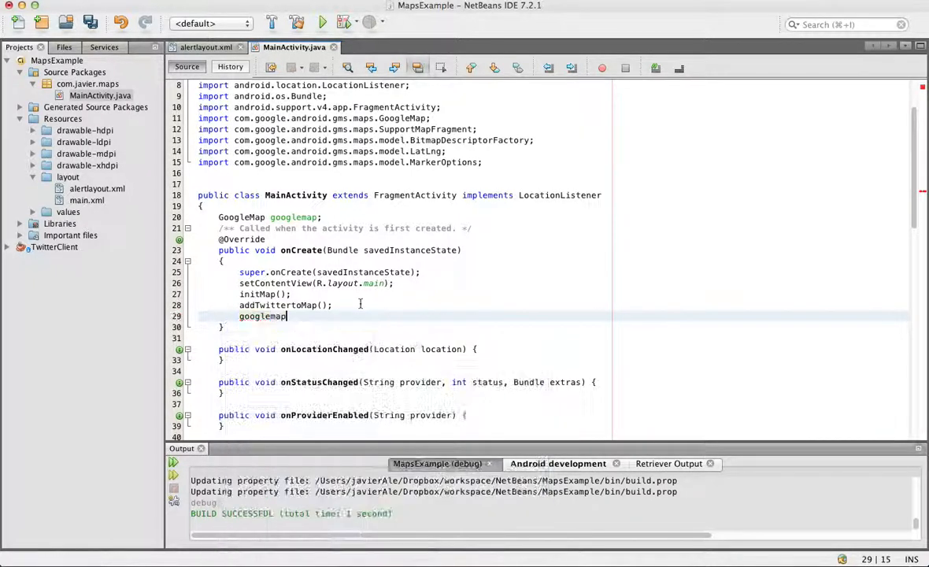
pyautogui.write('.')
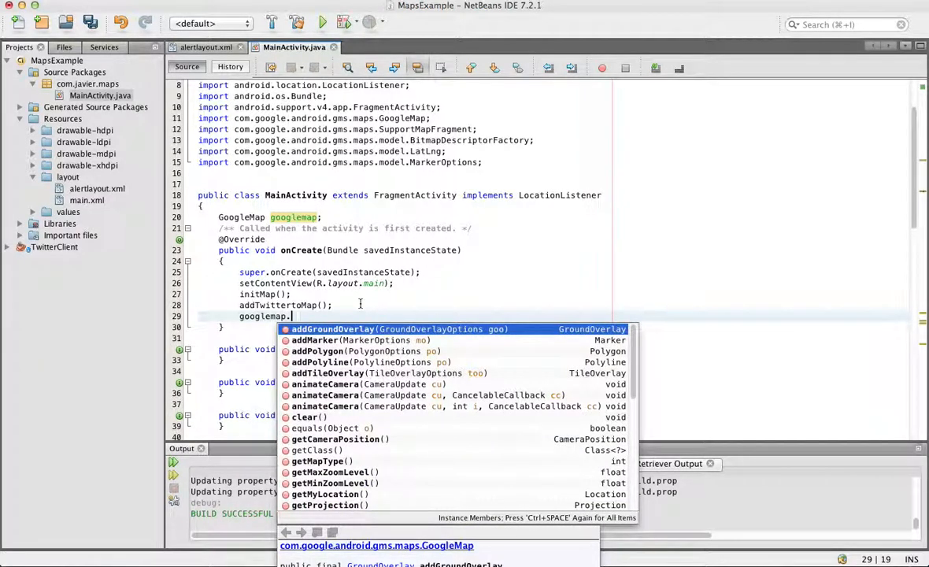
pyautogui.write('on')
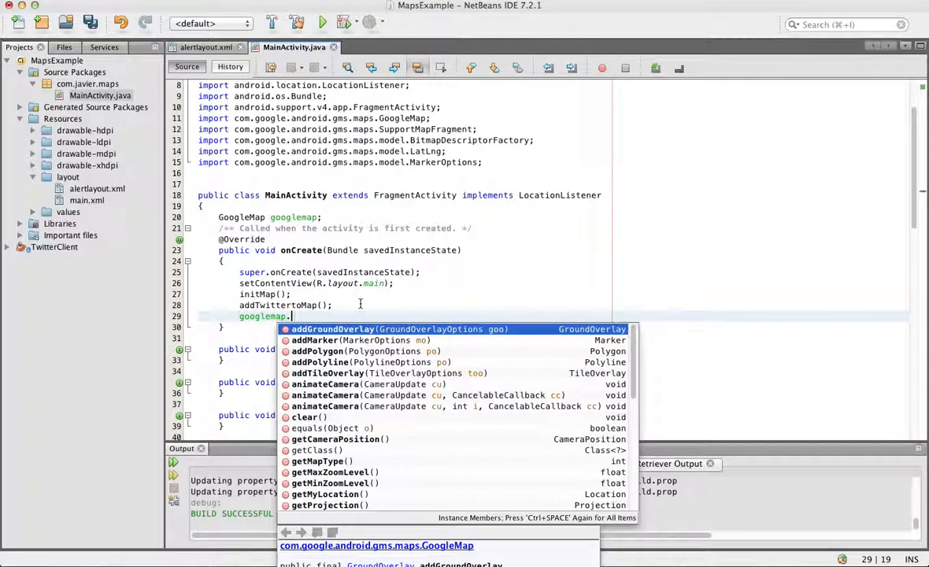
pyautogui.write('on')
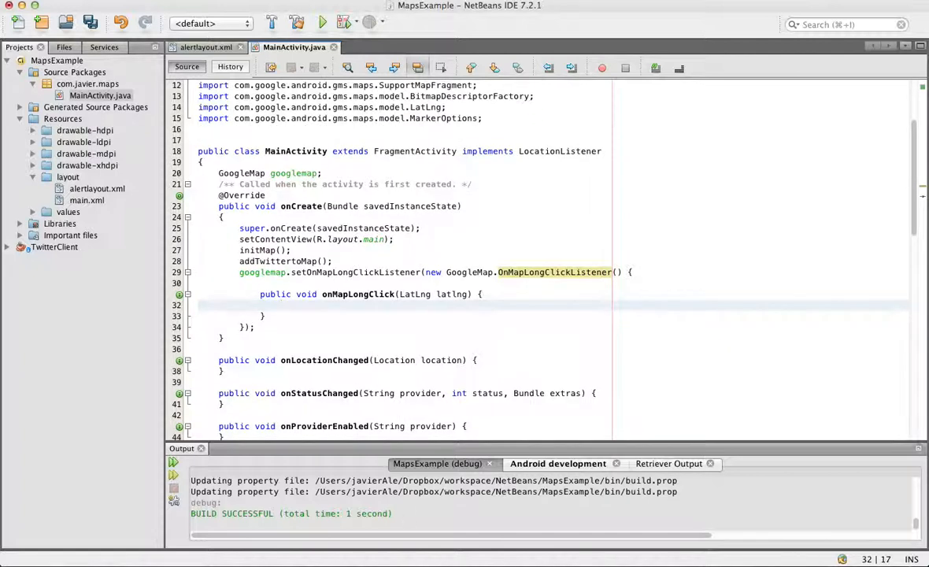
# Write LayoutInflater li = LayoutInflater.from(context); inside onMapLongClick via code completion.
pyautogui.click(282, 305)
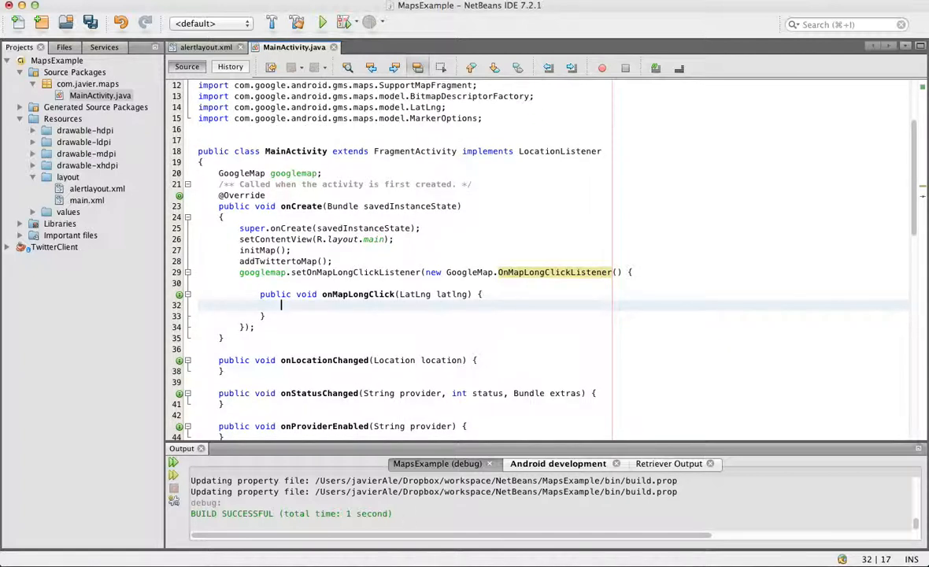
pyautogui.write('L')
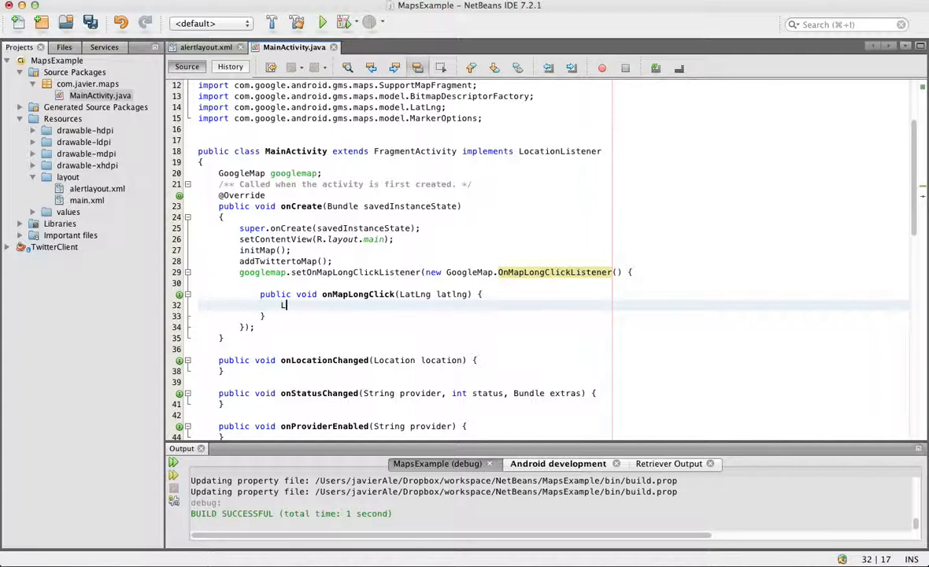
pyautogui.write('ay')
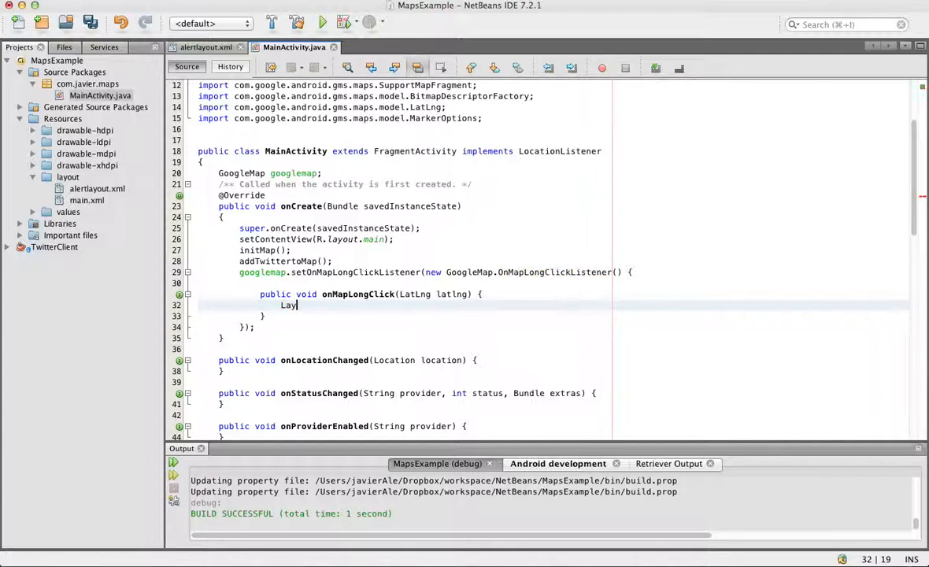
pyautogui.write('outInflater')
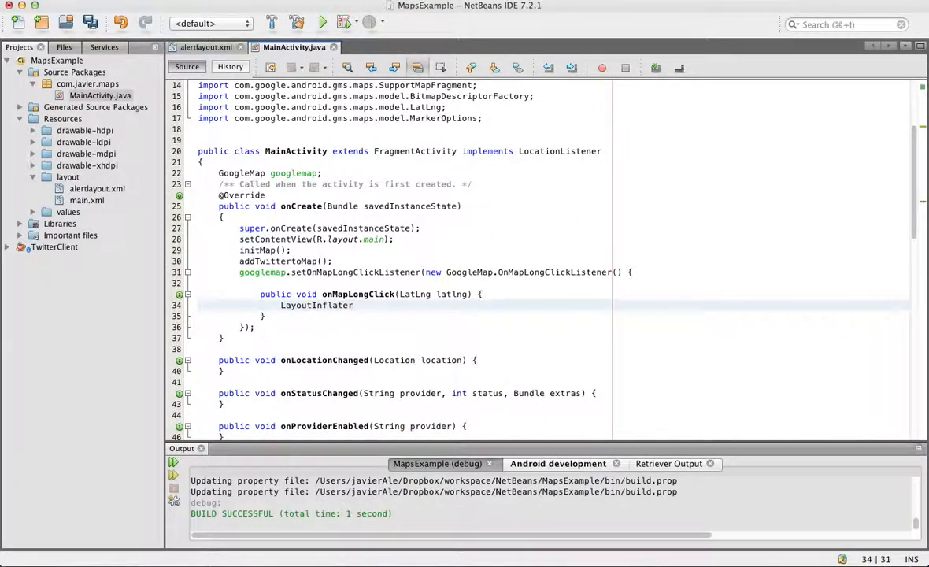
pyautogui.write('li = L')
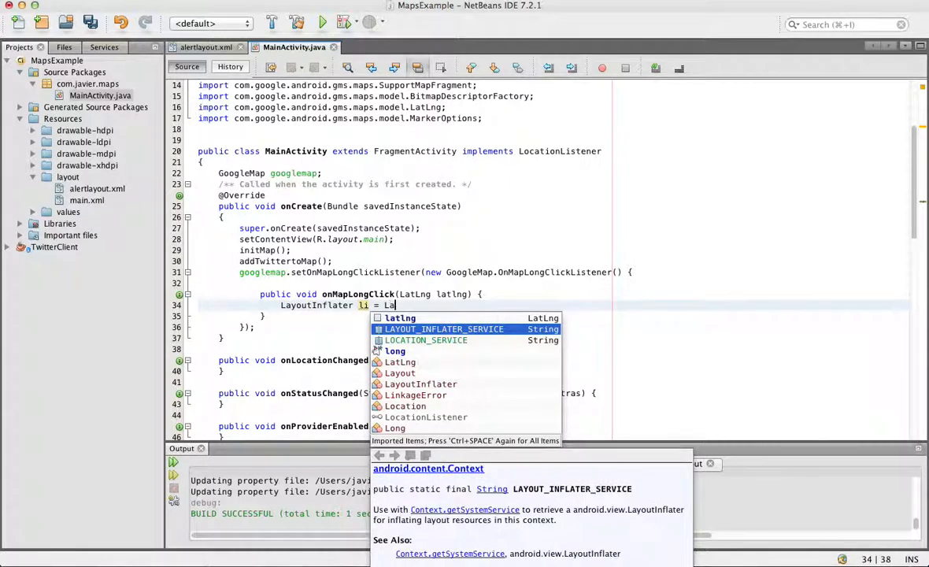
pyautogui.write('a')
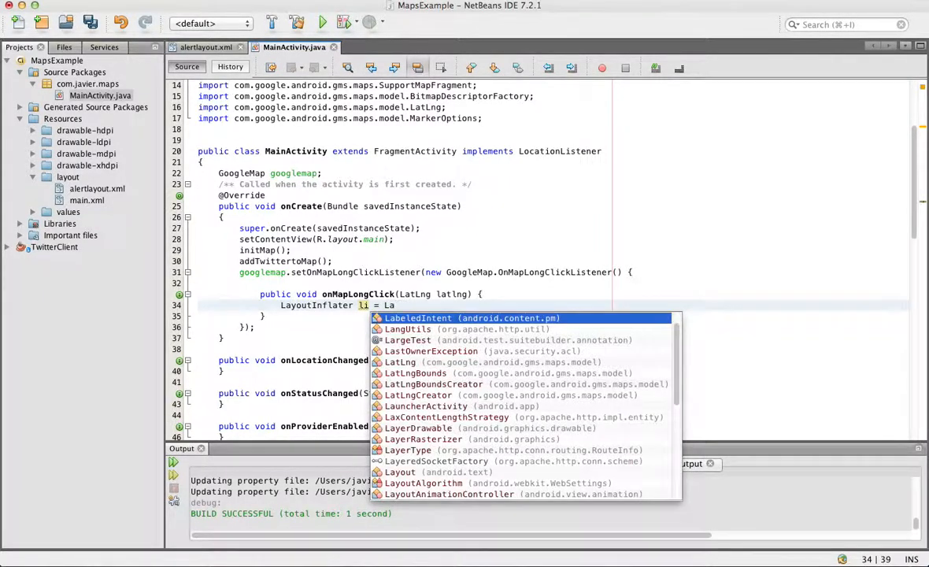
pyautogui.write('yout')
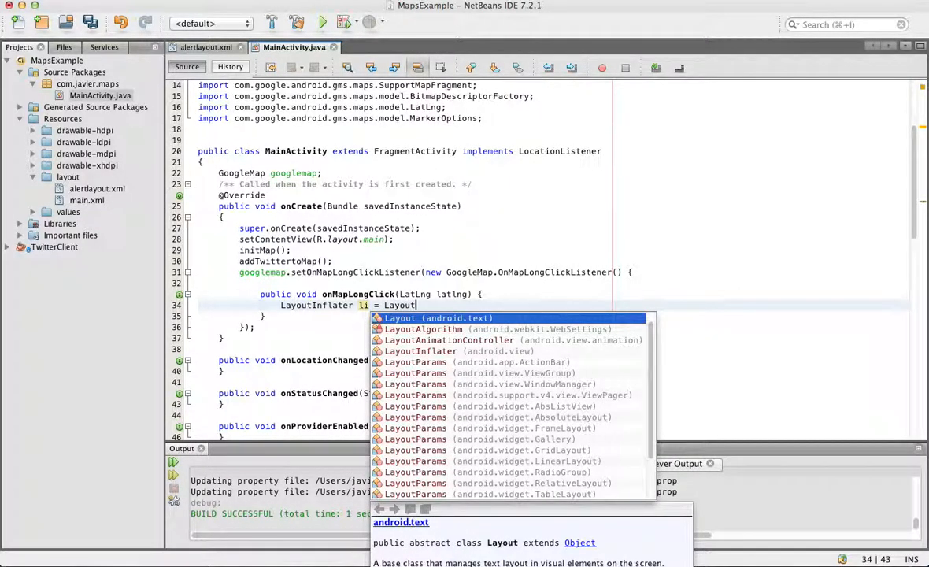
pyautogui.press('Escape')
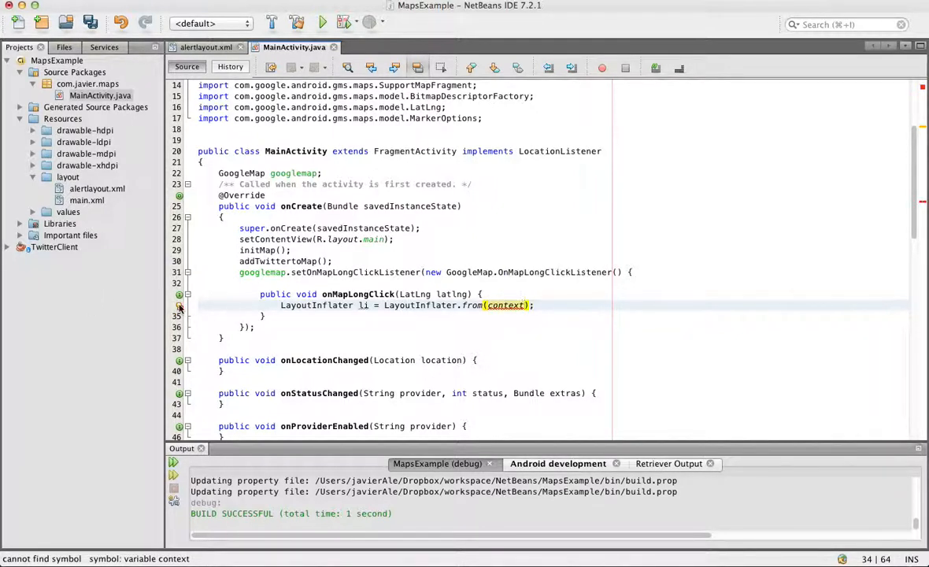
# Declare class field Context context = this; and import android.content.Context via the hint.
pyautogui.click(179, 305)
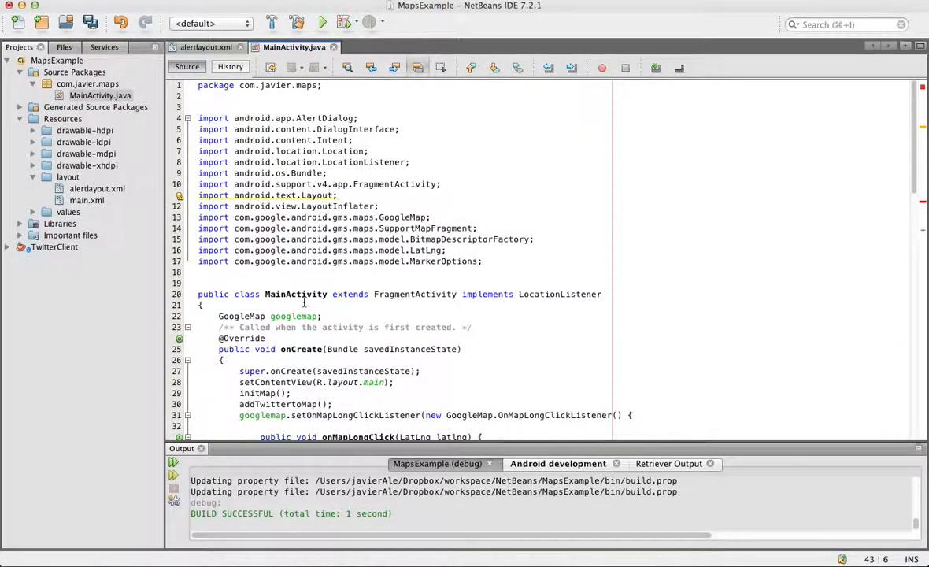
pyautogui.write('Con')
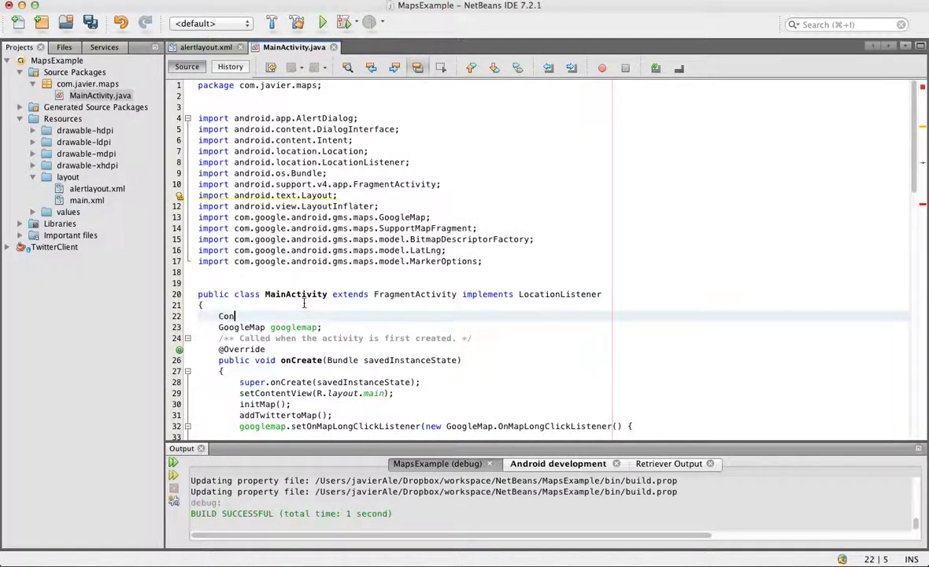
pyautogui.write('text')
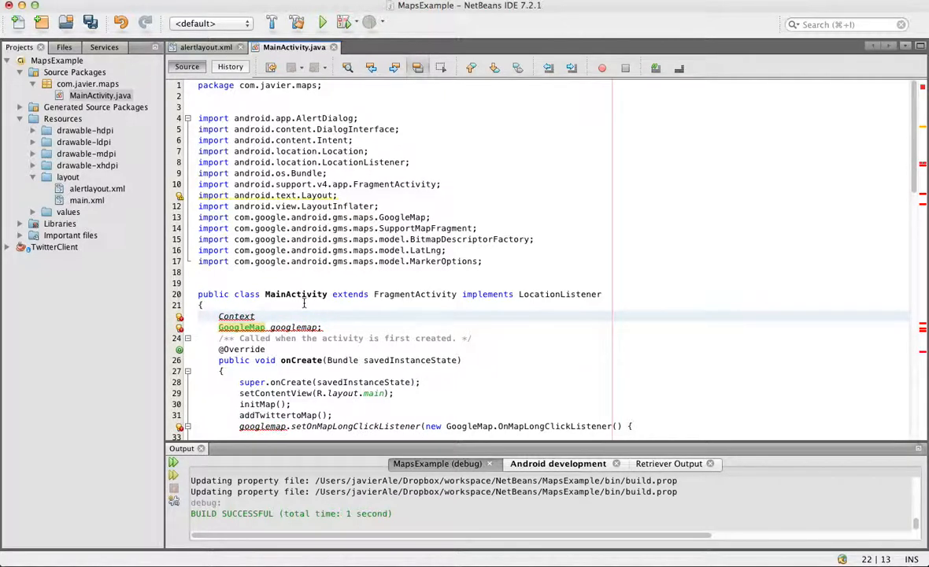
pyautogui.write('con')
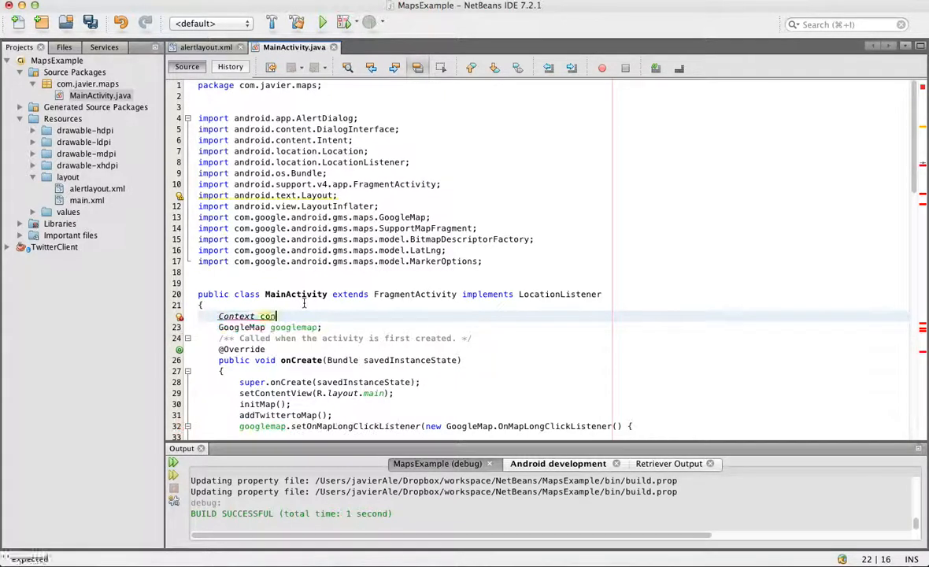
pyautogui.write('text;')
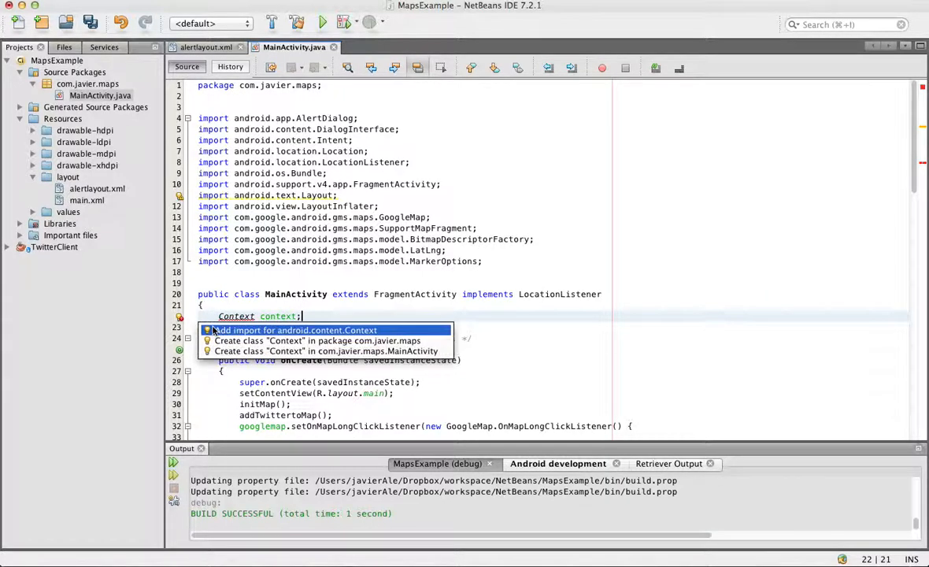
pyautogui.click(295, 330)
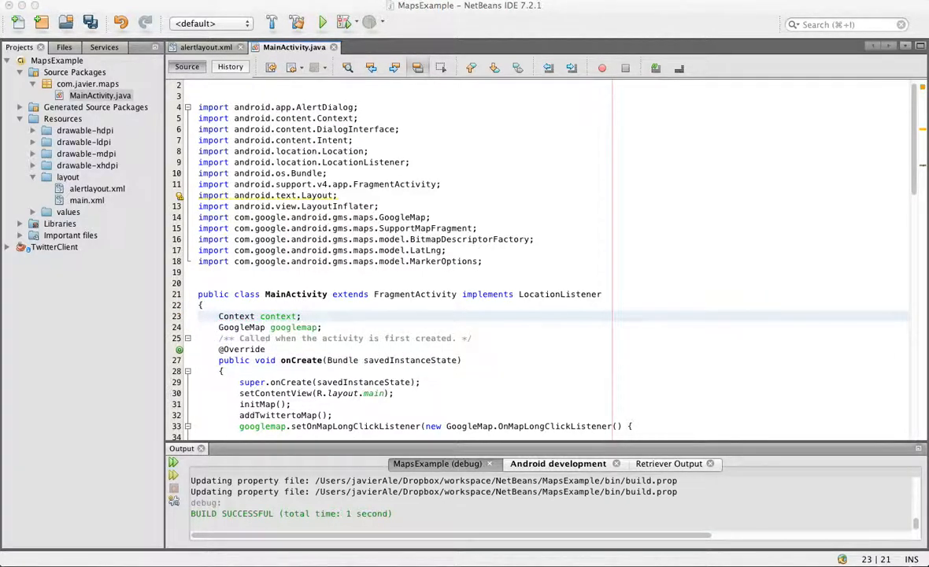
pyautogui.moveTo(384, 403)
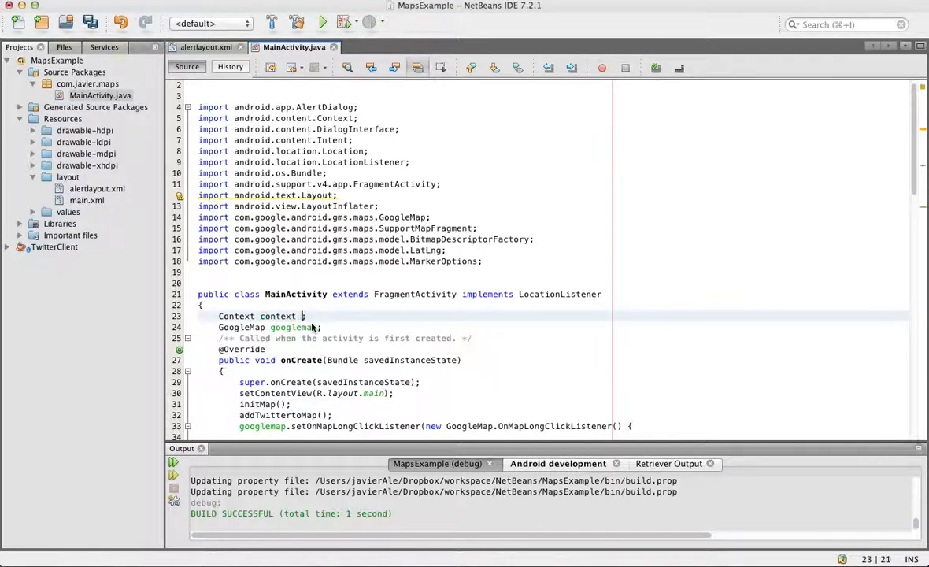
pyautogui.write('= this')
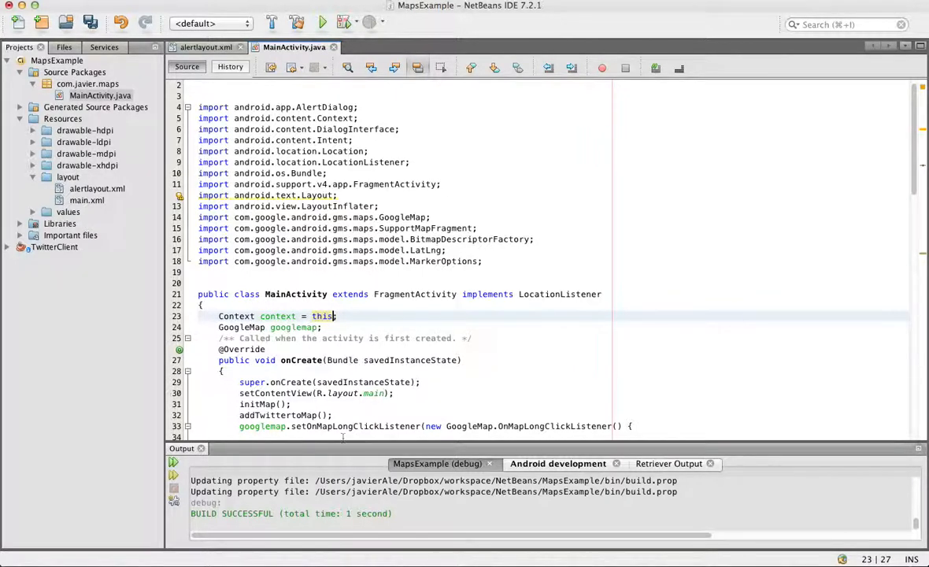
# Begin final View v = li. in the long-click handler, correcting the mistyped lf.
pyautogui.scroll(-3)
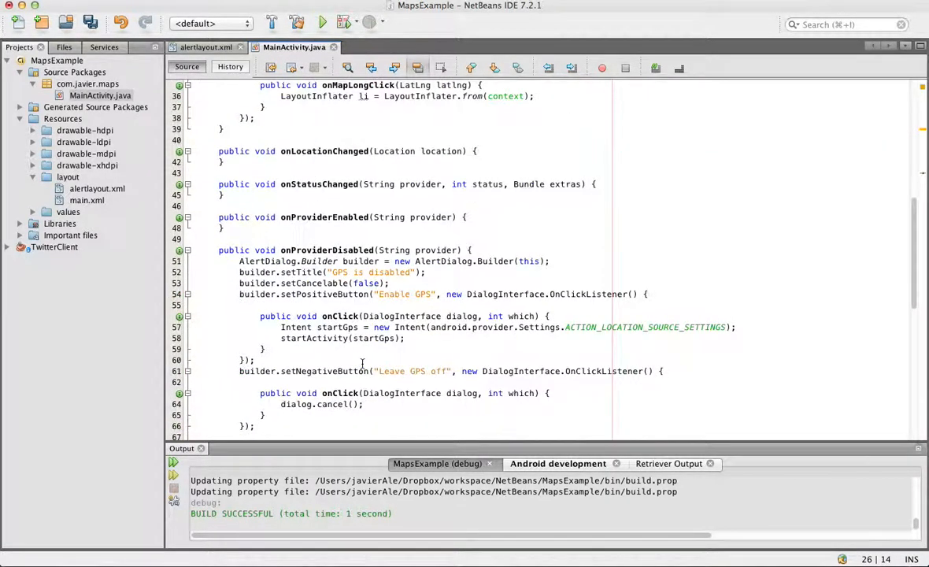
pyautogui.scroll(-3)
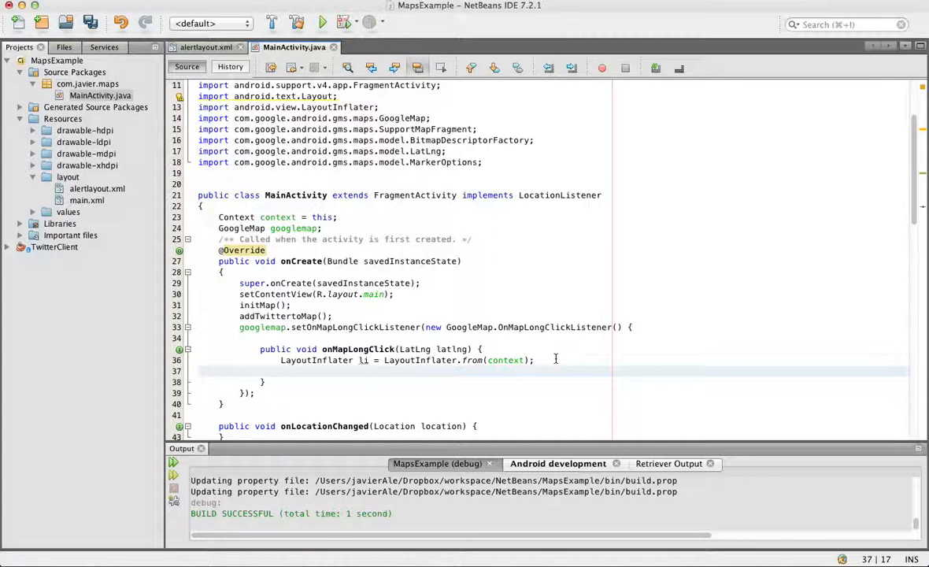
pyautogui.click(280, 371)
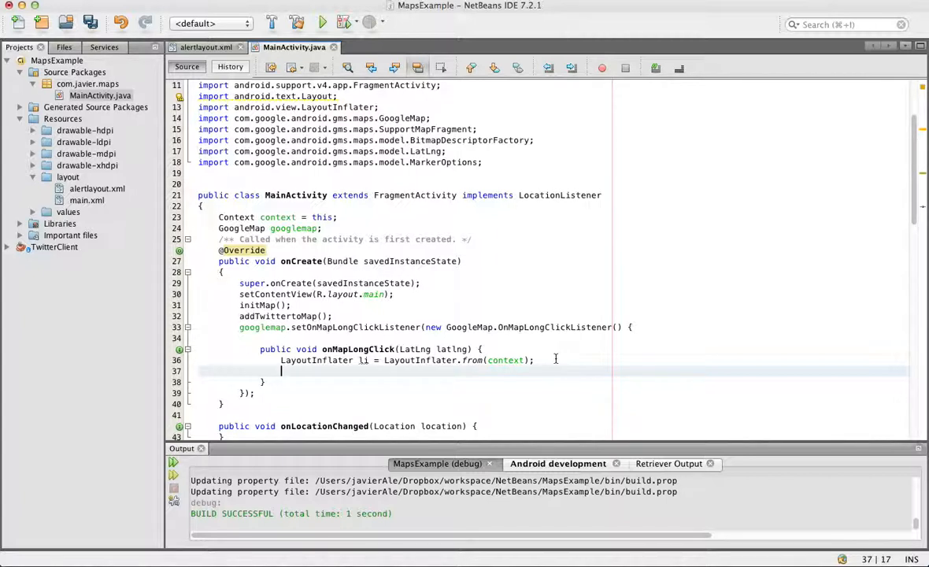
pyautogui.write('final')
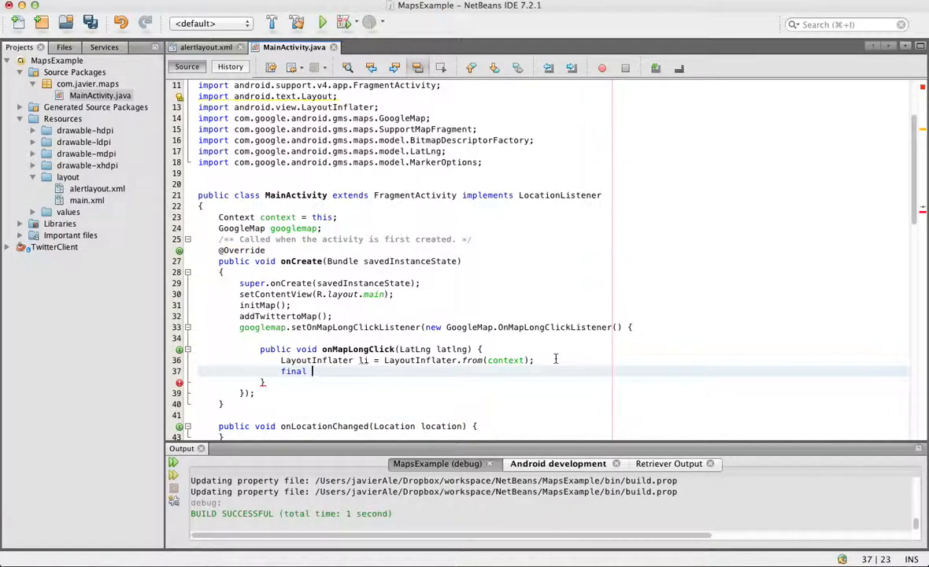
pyautogui.write('V')
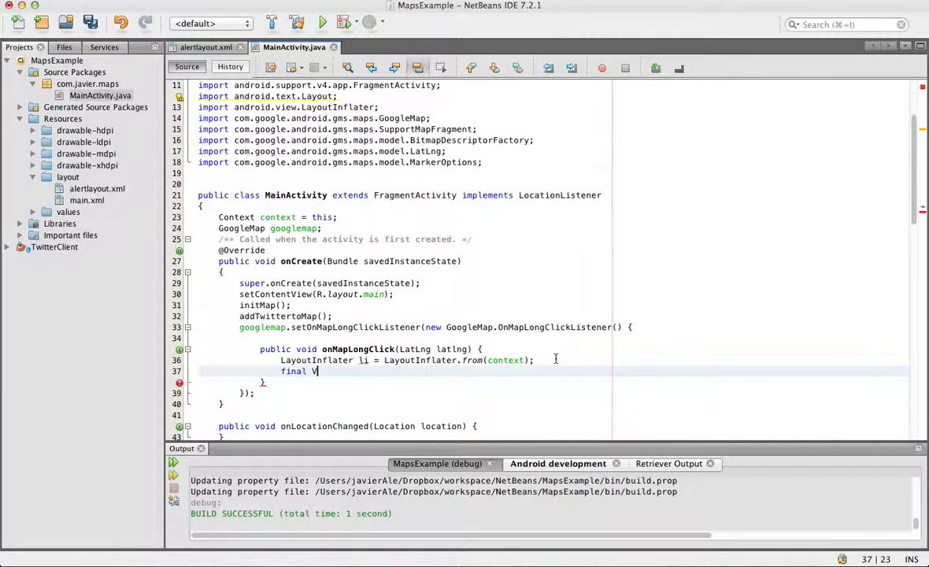
pyautogui.write('iew')
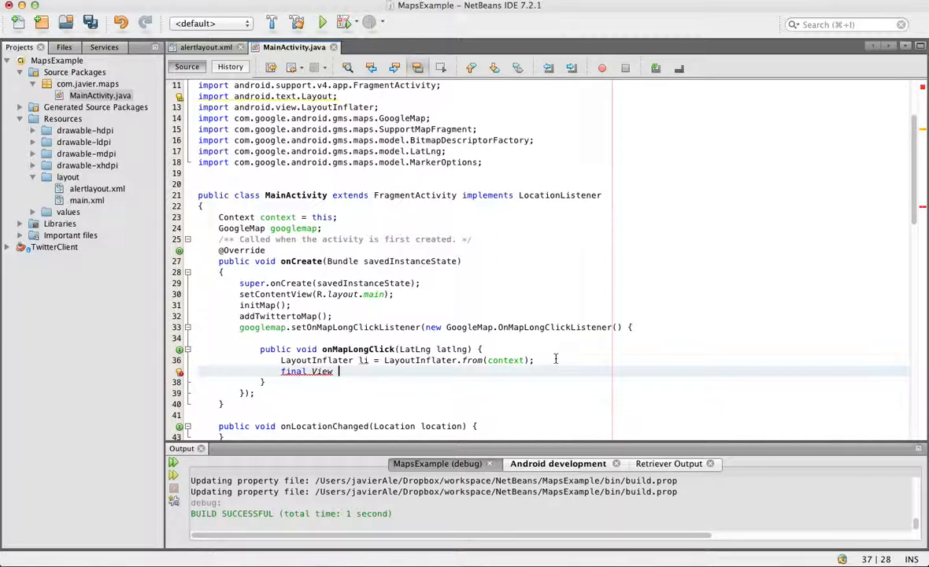
pyautogui.write('v =')
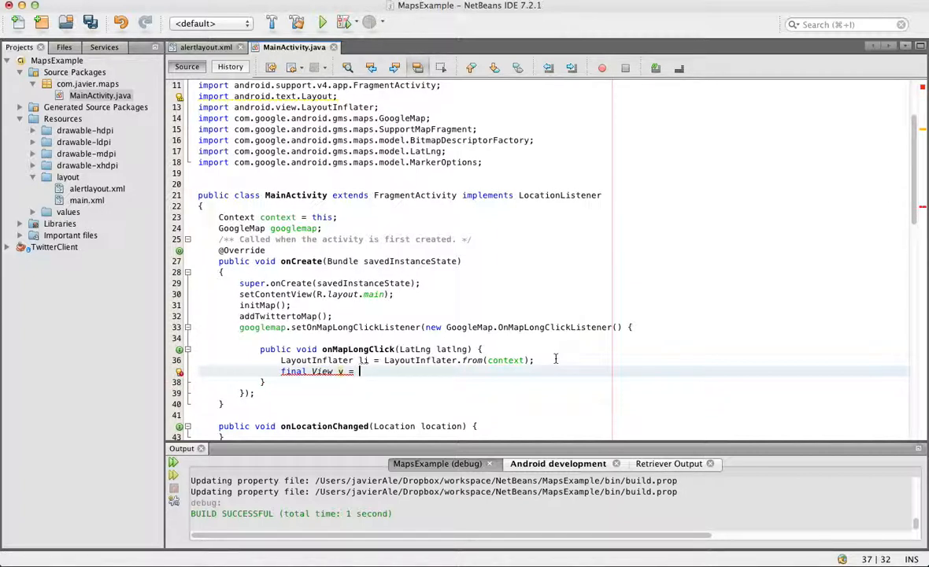
pyautogui.write('lf.')
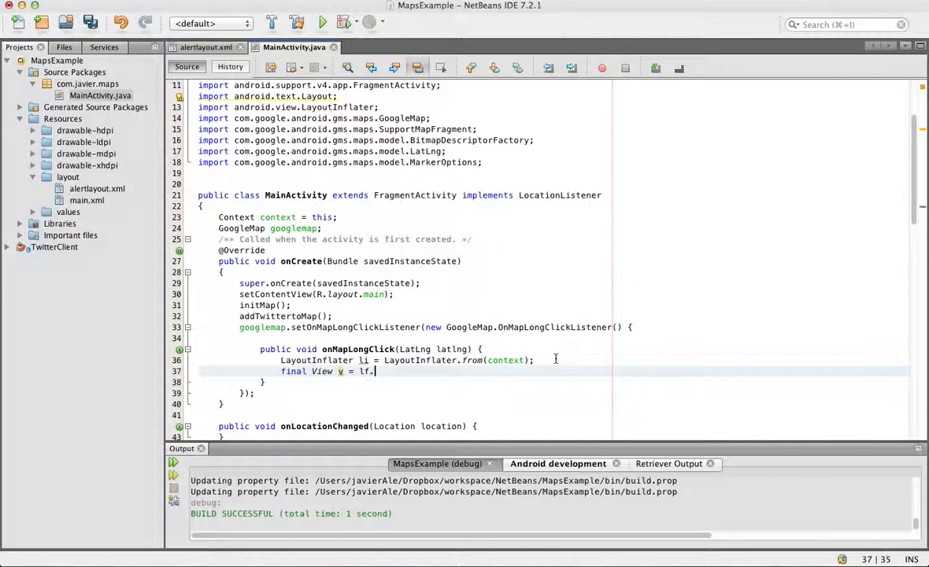
pyautogui.press('BackSpace')
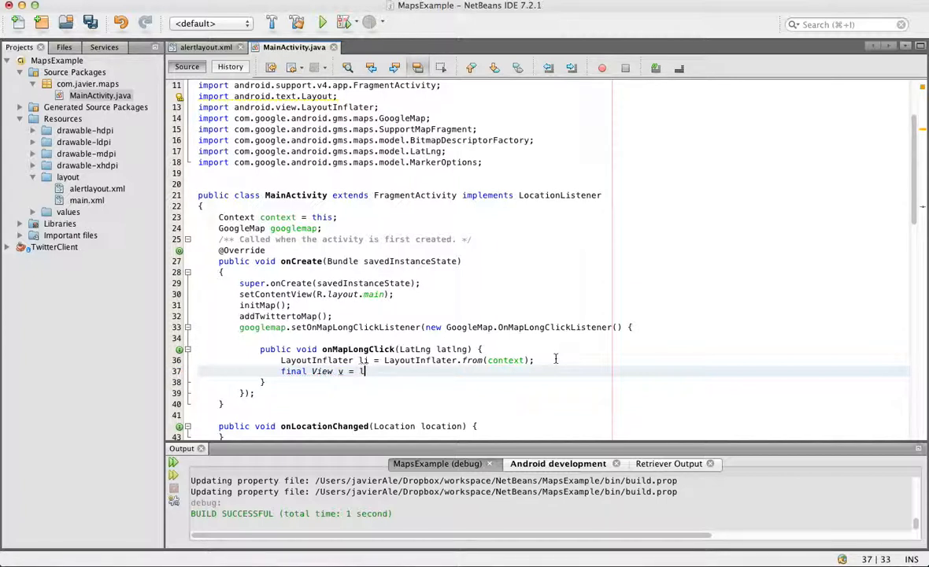
pyautogui.write('lli.')
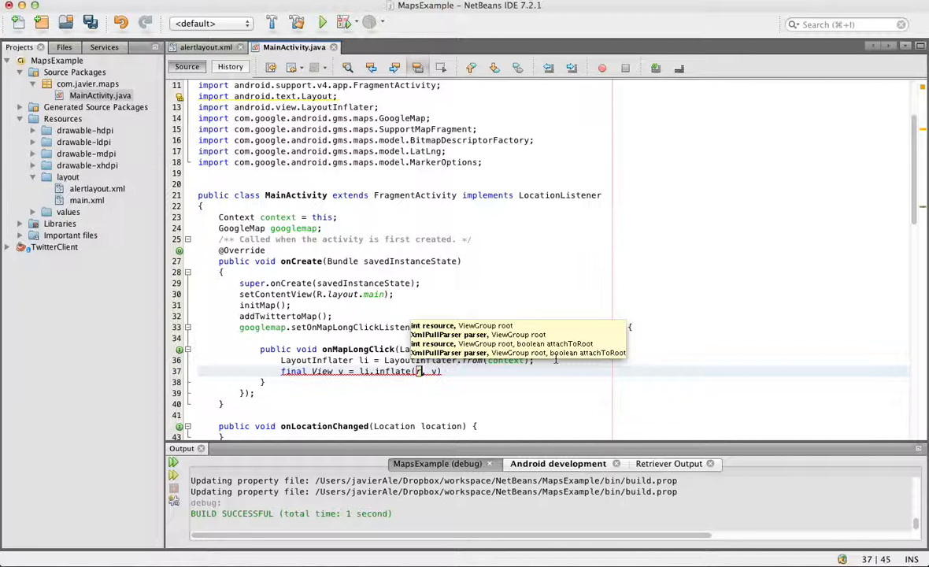
# Complete the statement as li.inflate(R.layout.alertlayout, null);.
pyautogui.write('R.layout.alt')
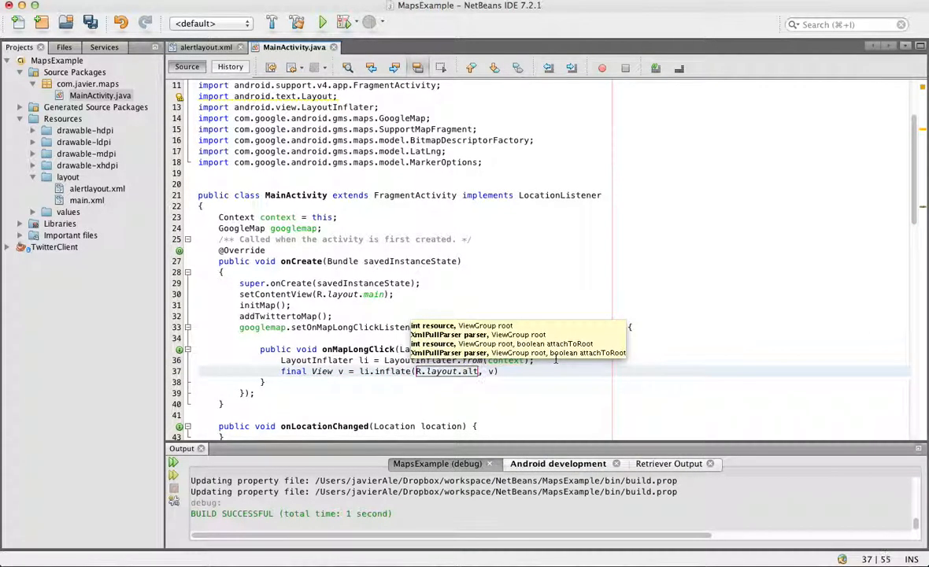
pyautogui.write('ertlayou')
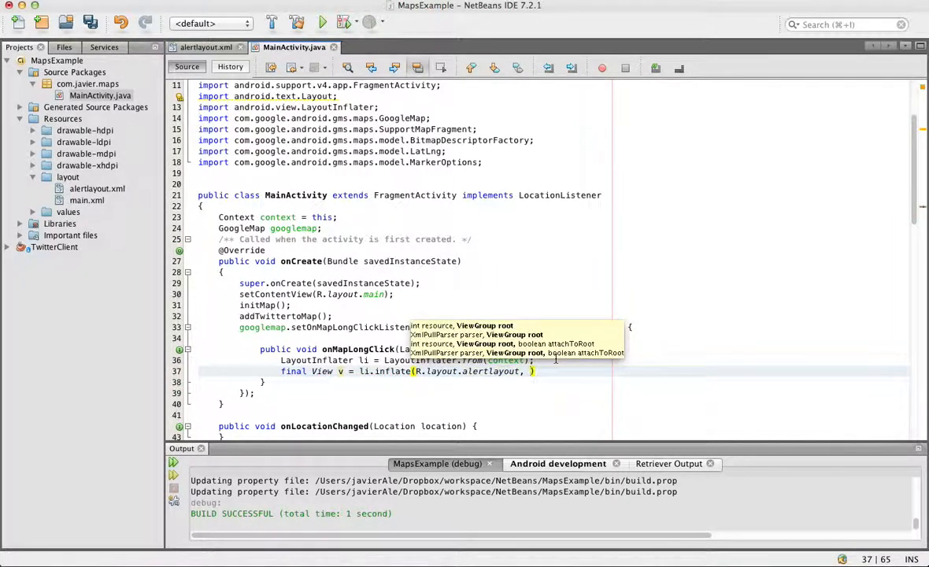
pyautogui.write('null')
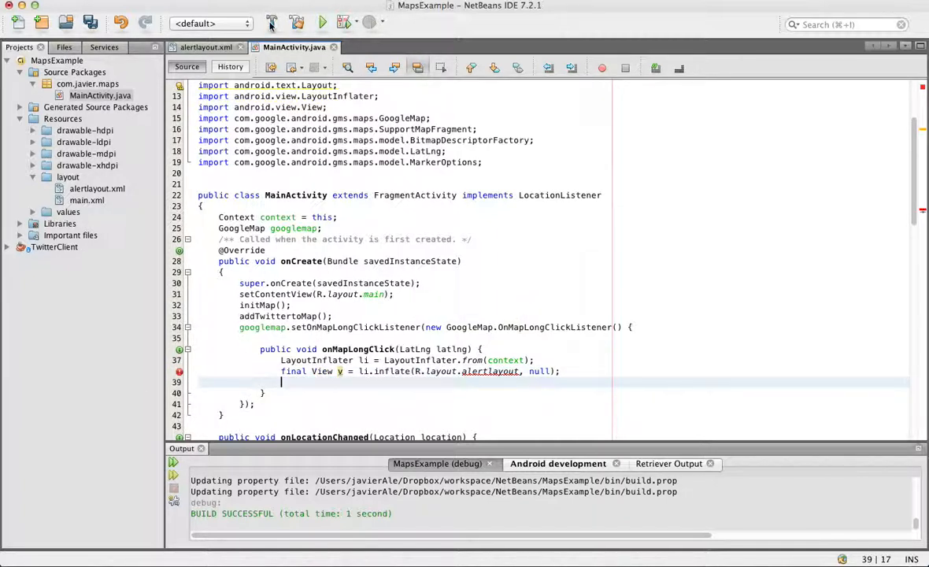
# Build the MapsExample project to generate and sign the debug APK.
pyautogui.click(321, 22)
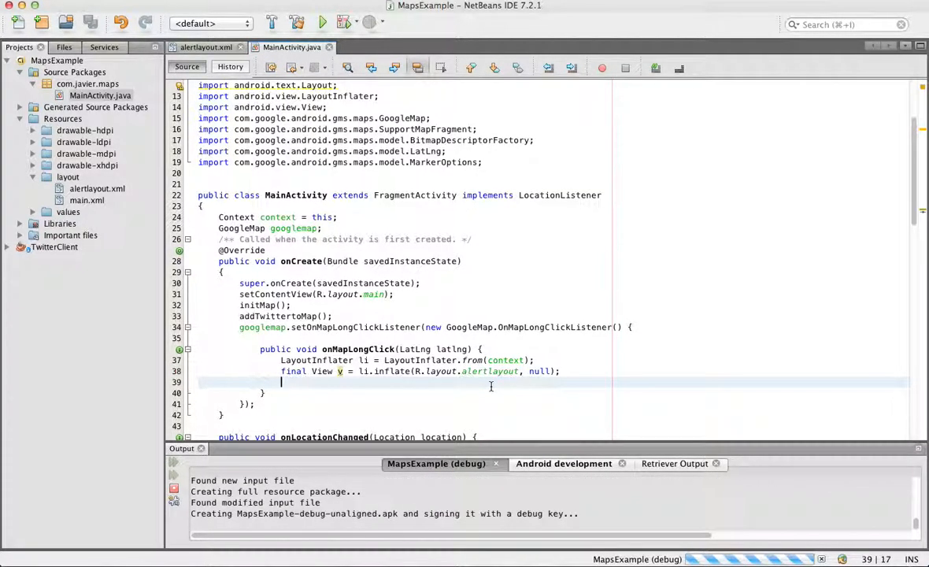
# Write AlertDialog.Builder builder = new AlertDialog.Builder(context); in onMapLongClick.
pyautogui.write('A')
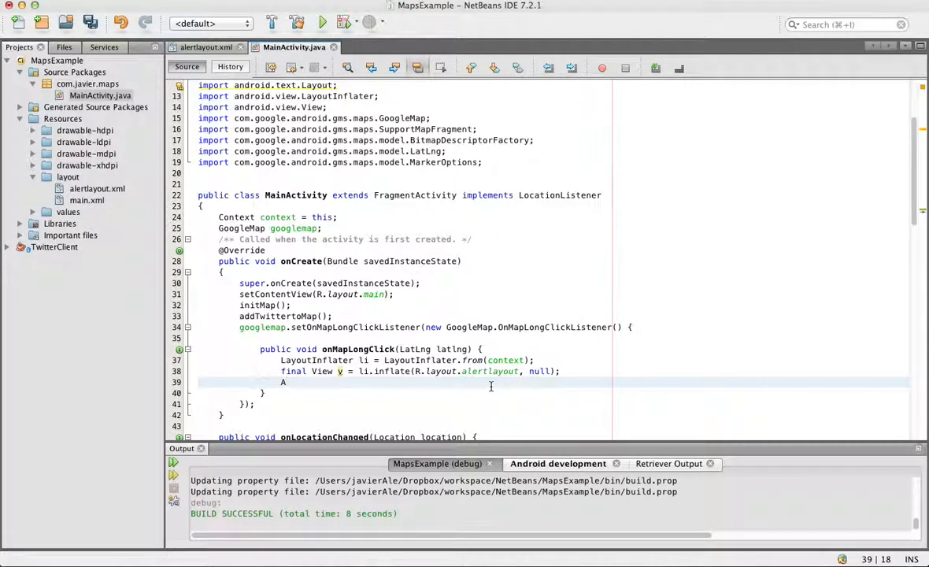
pyautogui.write('l')
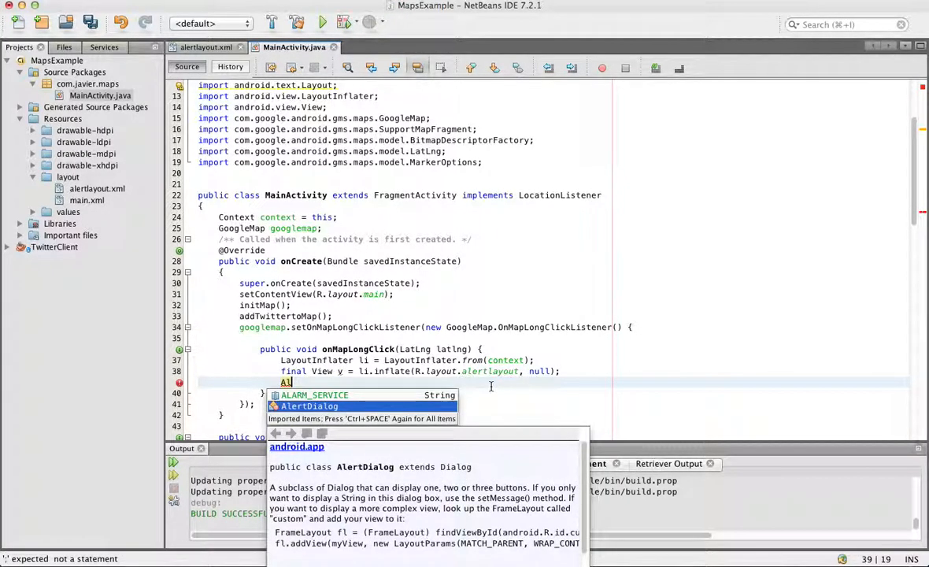
pyautogui.write('ertDialog.')
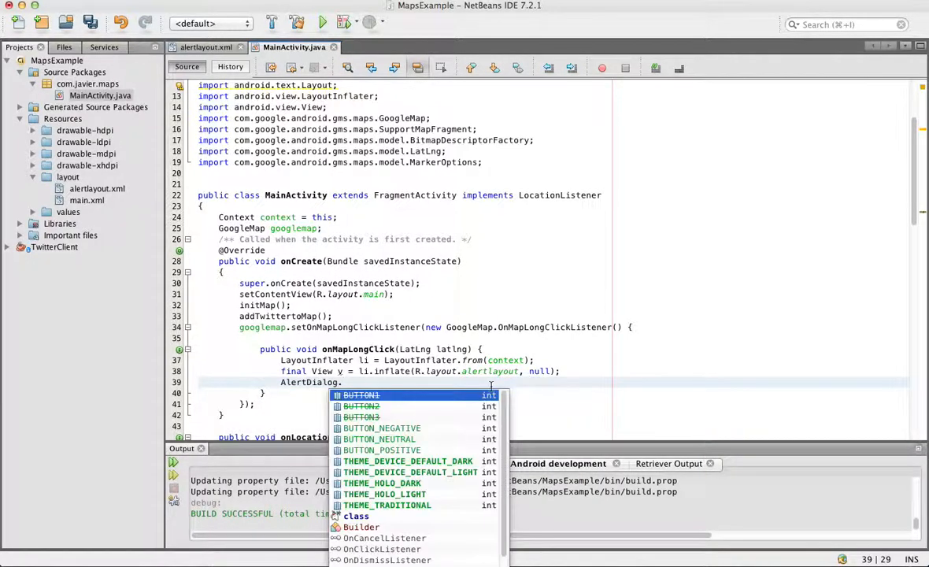
pyautogui.write('b')
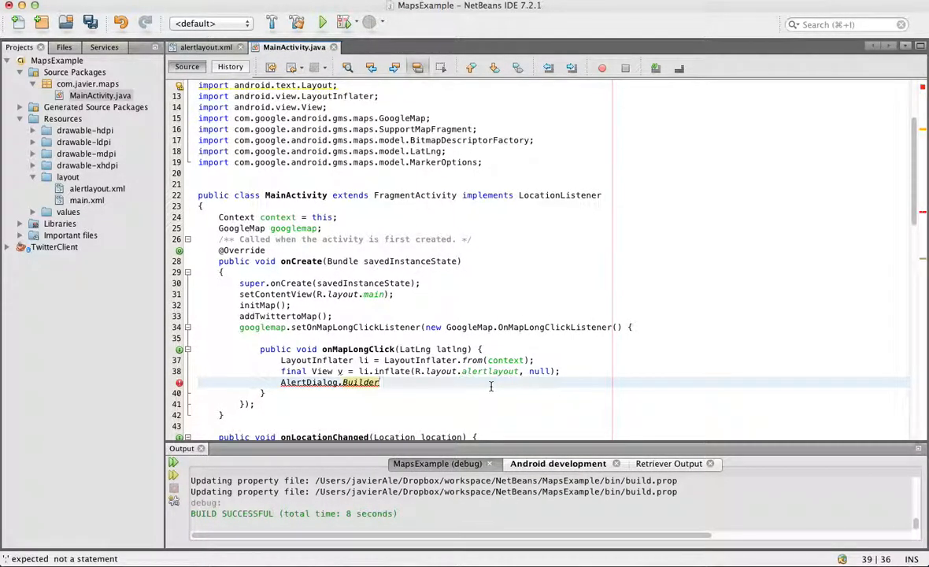
pyautogui.write('builder =')
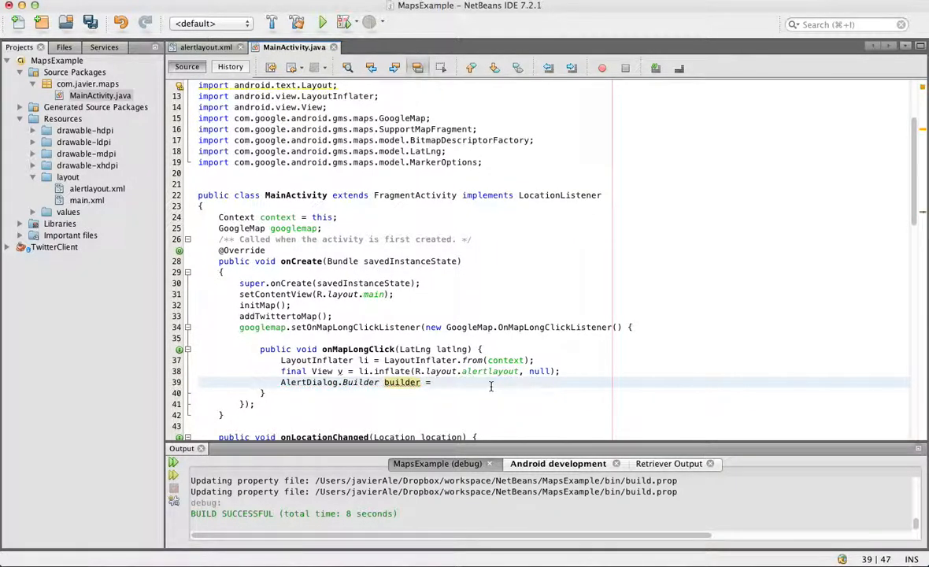
pyautogui.write('new')
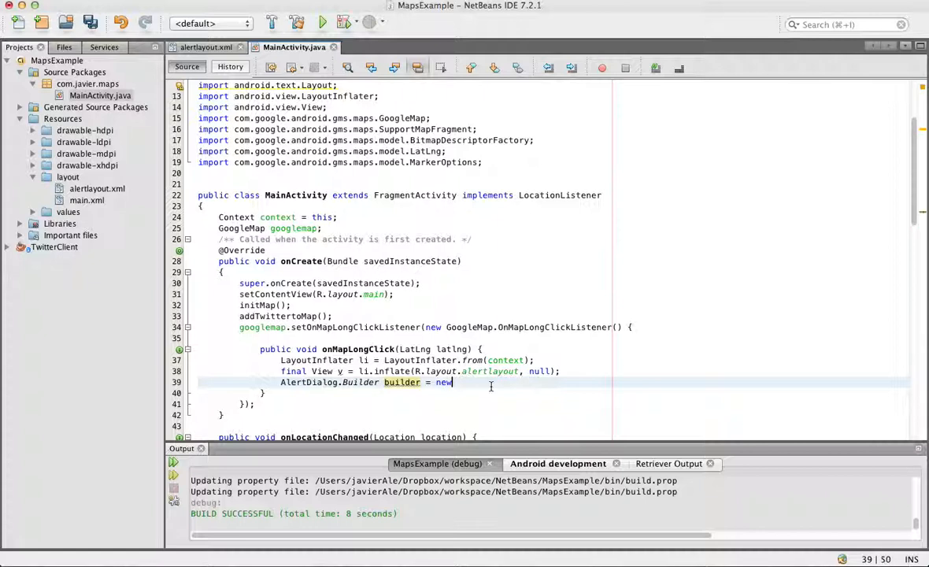
pyautogui.press('BackSpace')
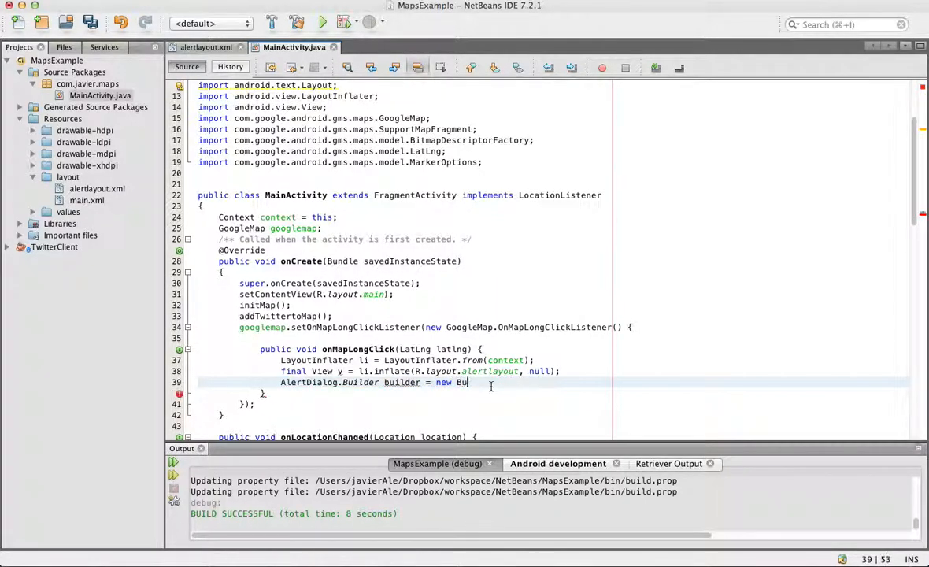
pyautogui.write('ilder')
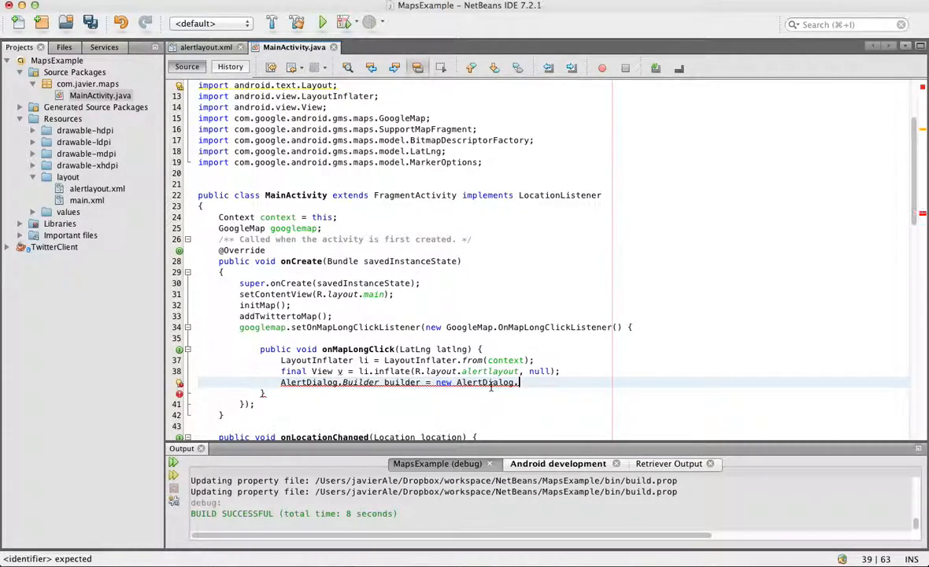
pyautogui.write('Builder')
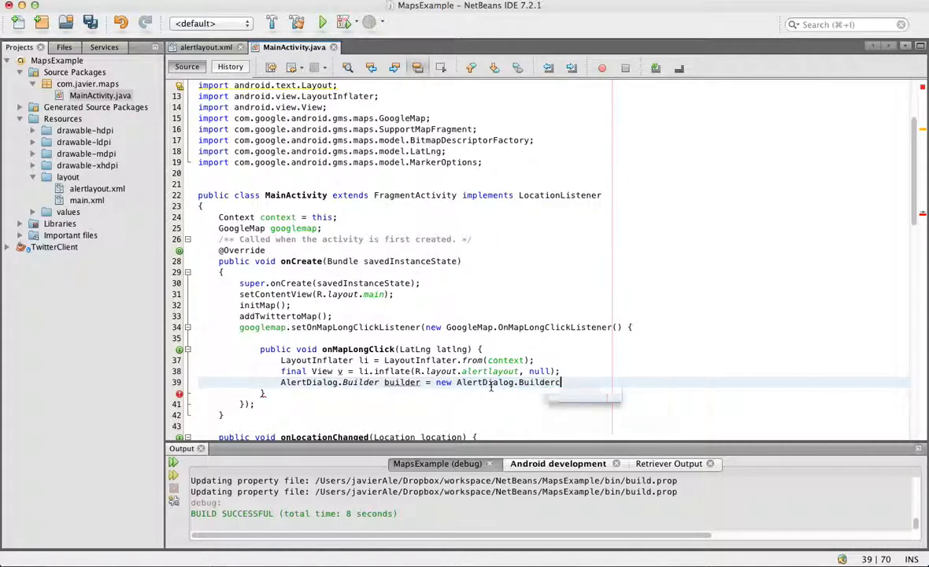
pyautogui.write('(context);')
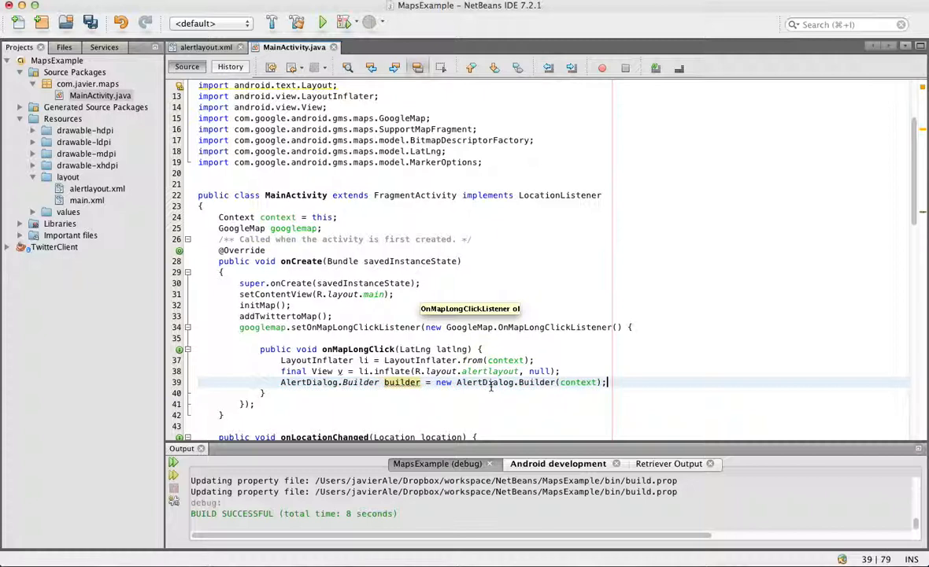
pyautogui.press('enter')
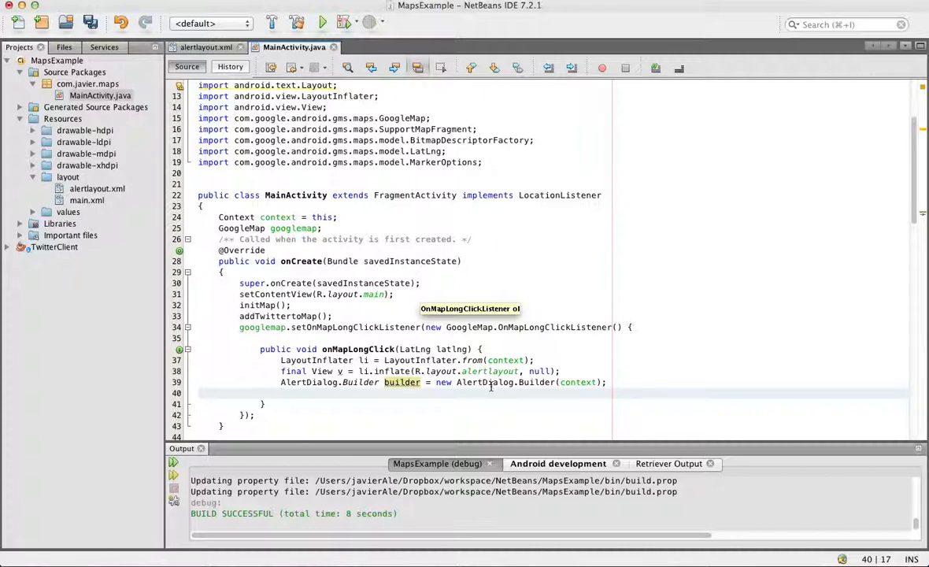
# Begin the next statement with b on the line after the builder declaration.
pyautogui.write('b')
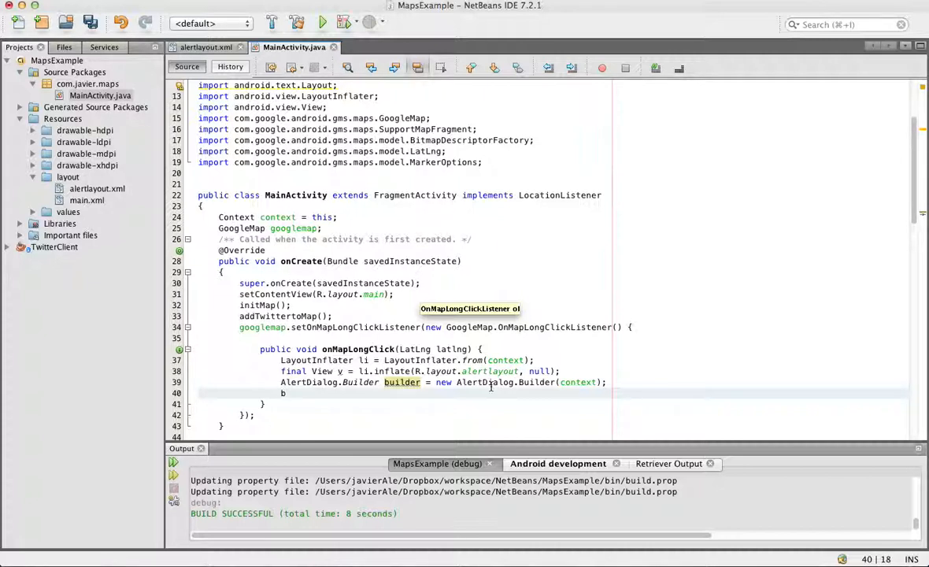
pyautogui.doubleClick(403, 382)
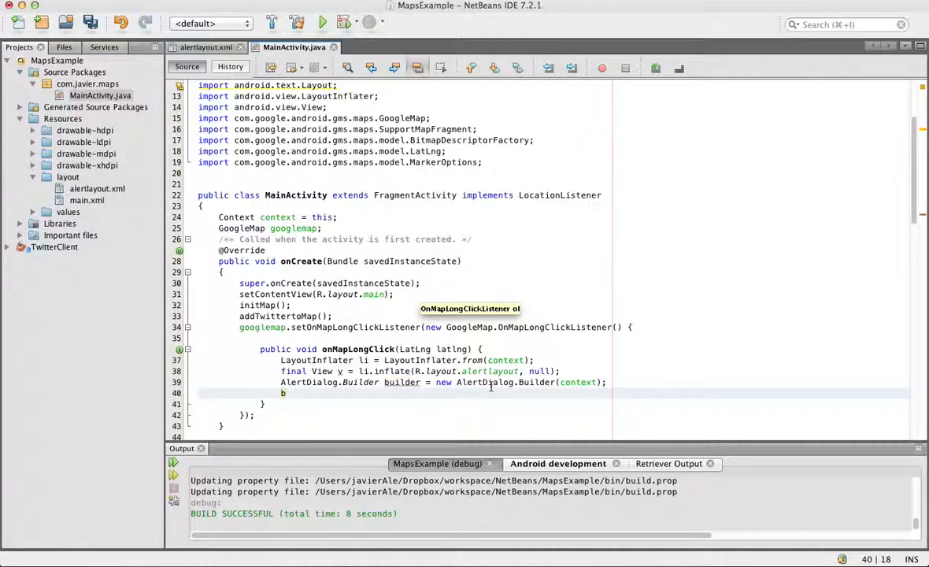